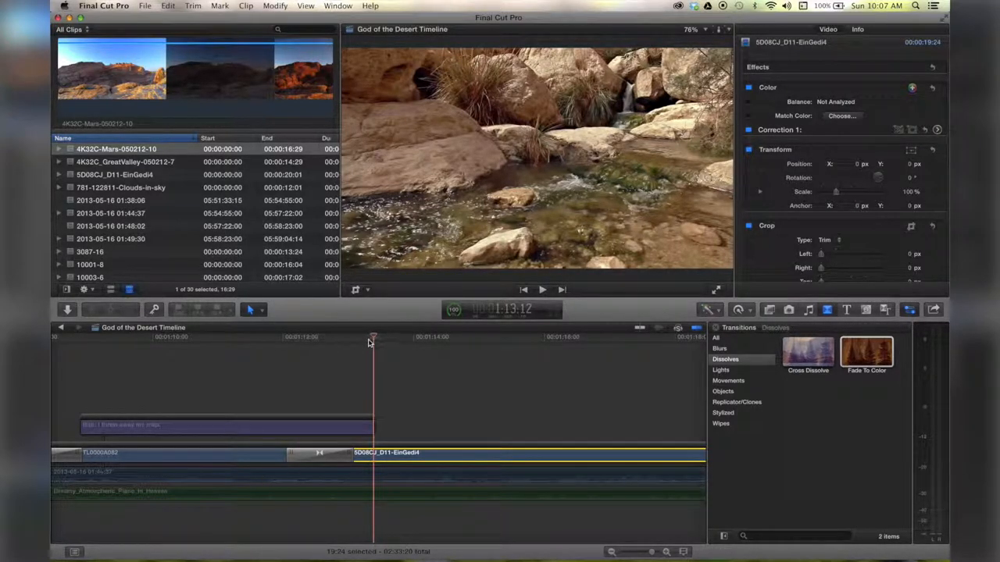
Step: Park the playhead just before the first Cross Dissolve and select it to show its inspector settings
drag(372, 341, 270, 341)
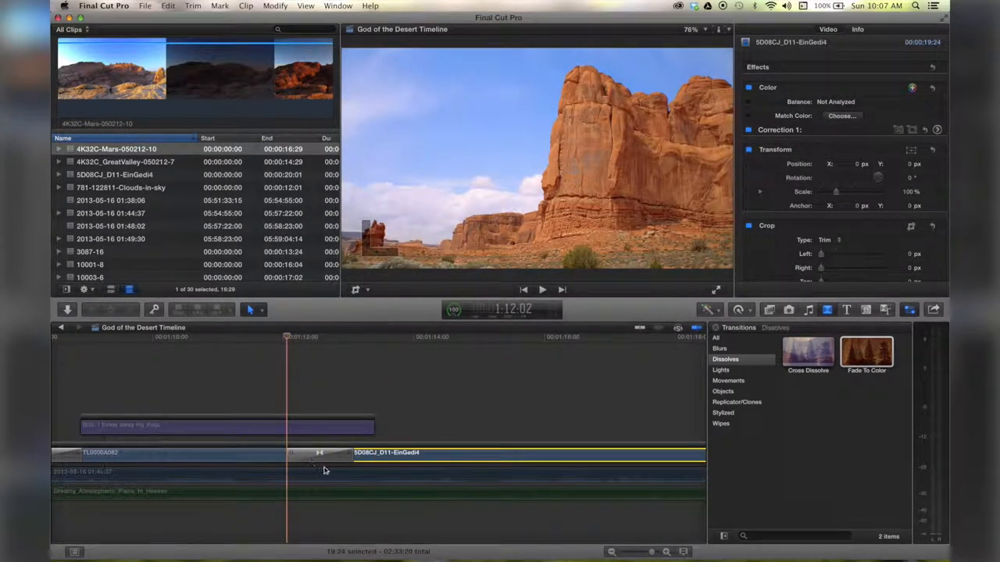
click(319, 454)
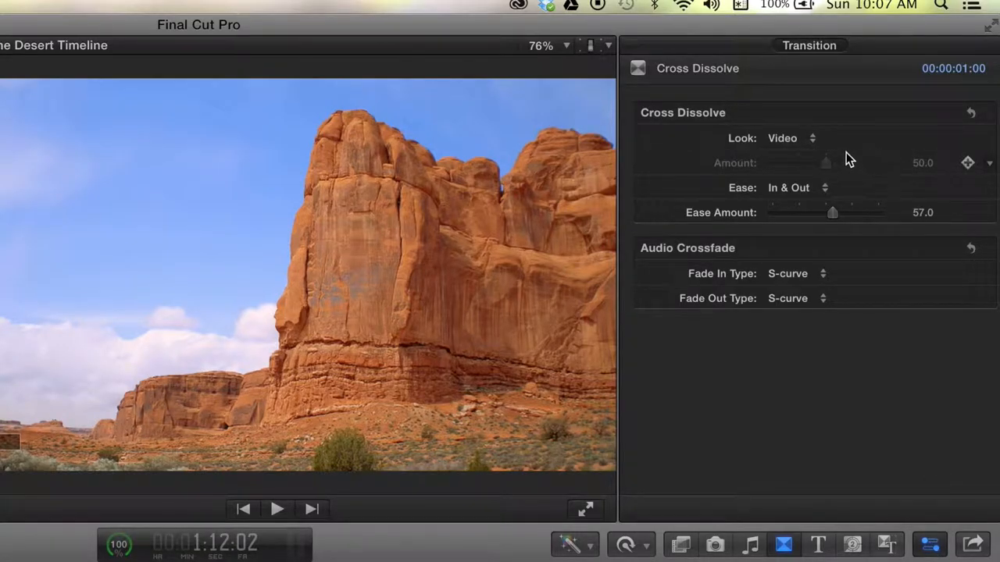
Step: Choose the Film look for the Cross Dissolve, leaving Ease Amount at 0
click(813, 138)
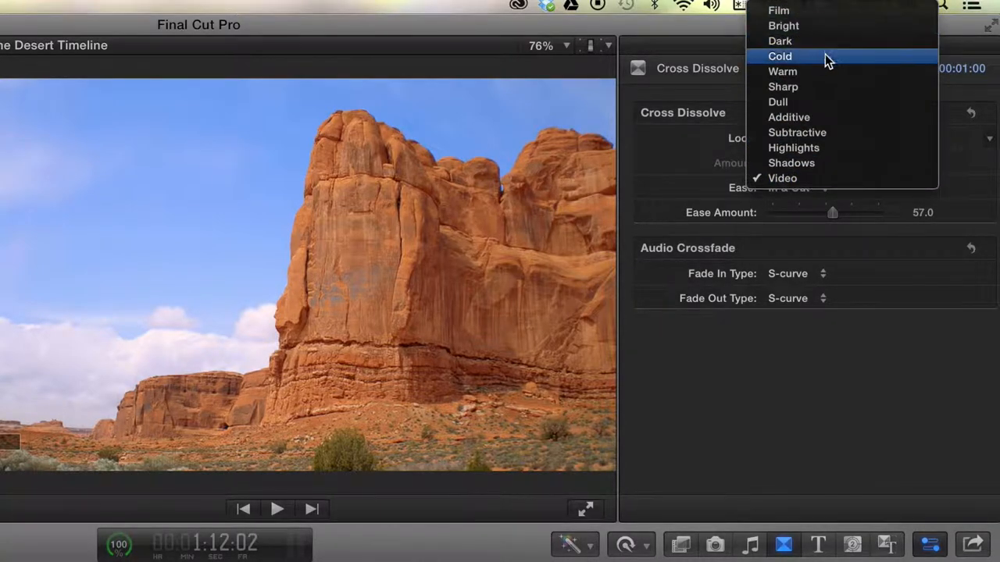
mouse_move(828, 88)
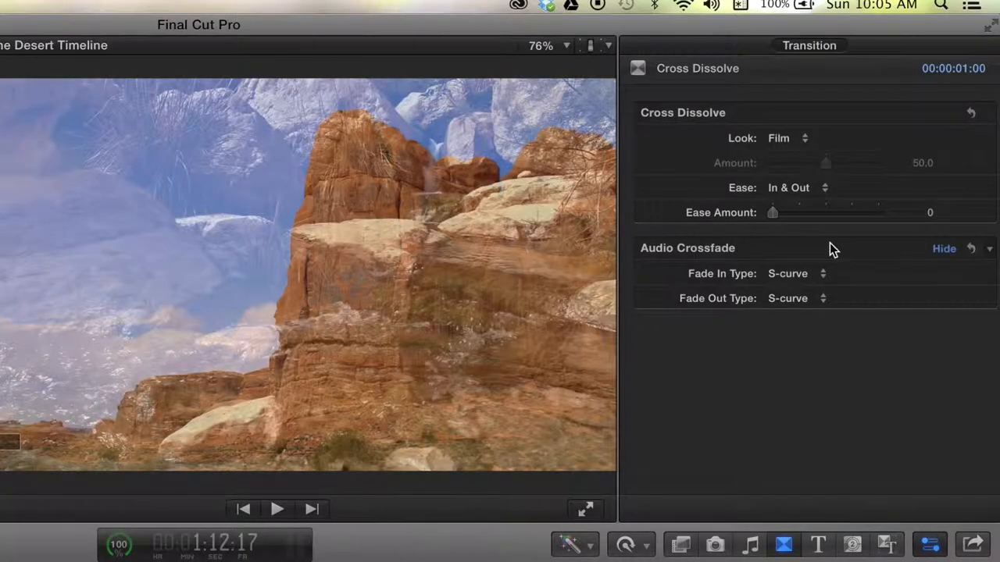
Step: Set the audio Fade In/Fade Out curves to Linear, keeping ease on In & Out
click(797, 273)
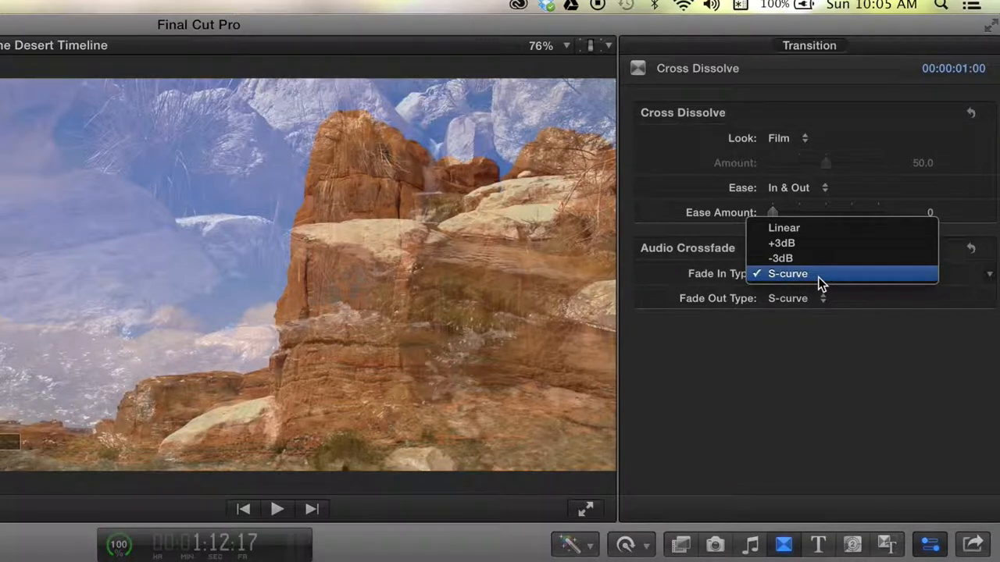
click(787, 273)
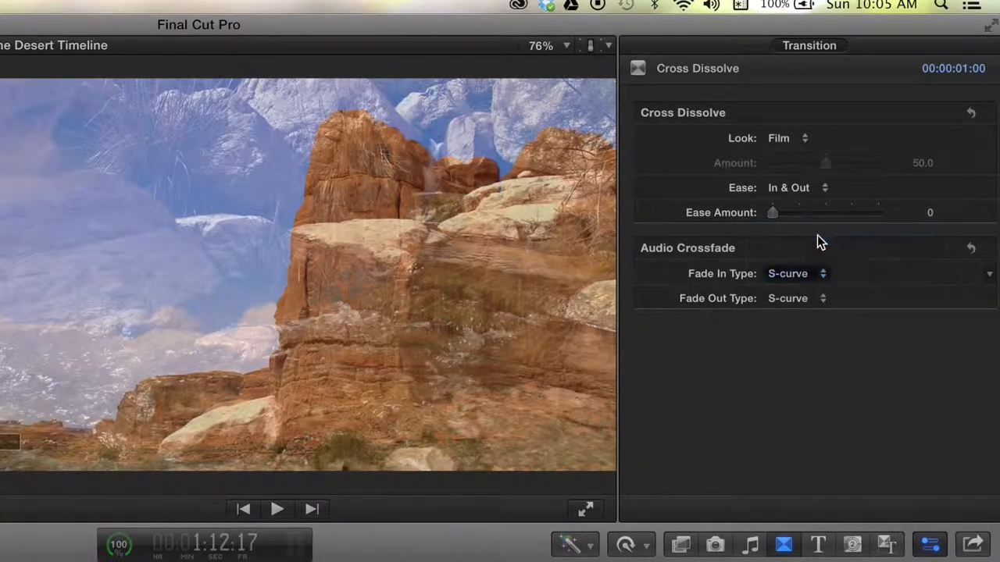
click(822, 274)
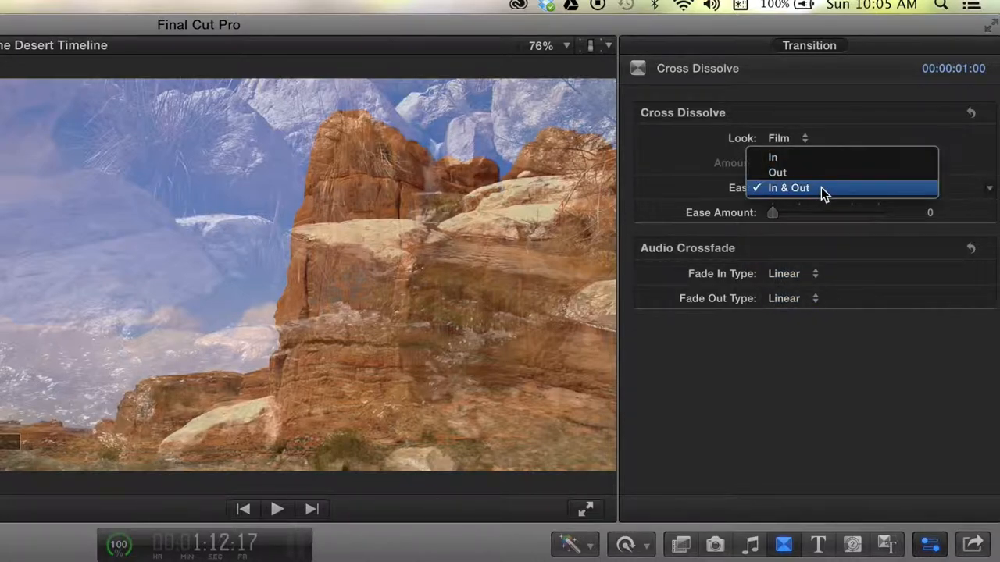
click(787, 187)
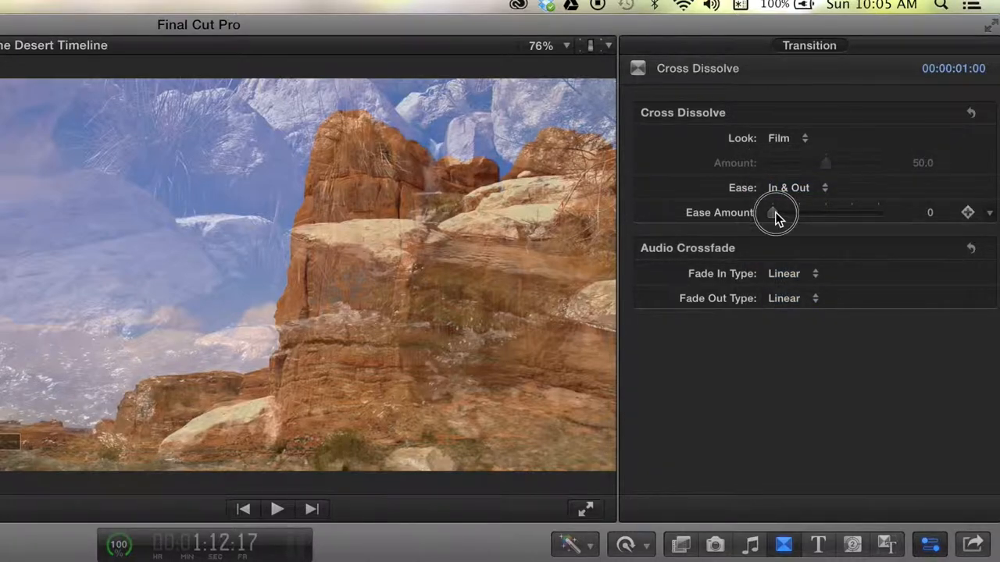
Step: Adjust the dissolve's Ease Amount slider to about 18
drag(773, 212, 809, 213)
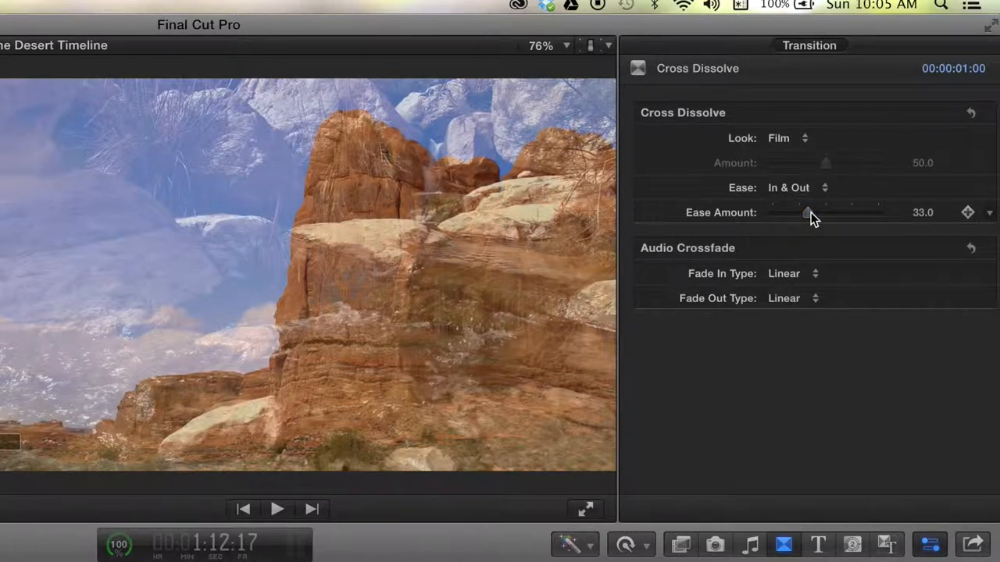
drag(809, 213, 791, 212)
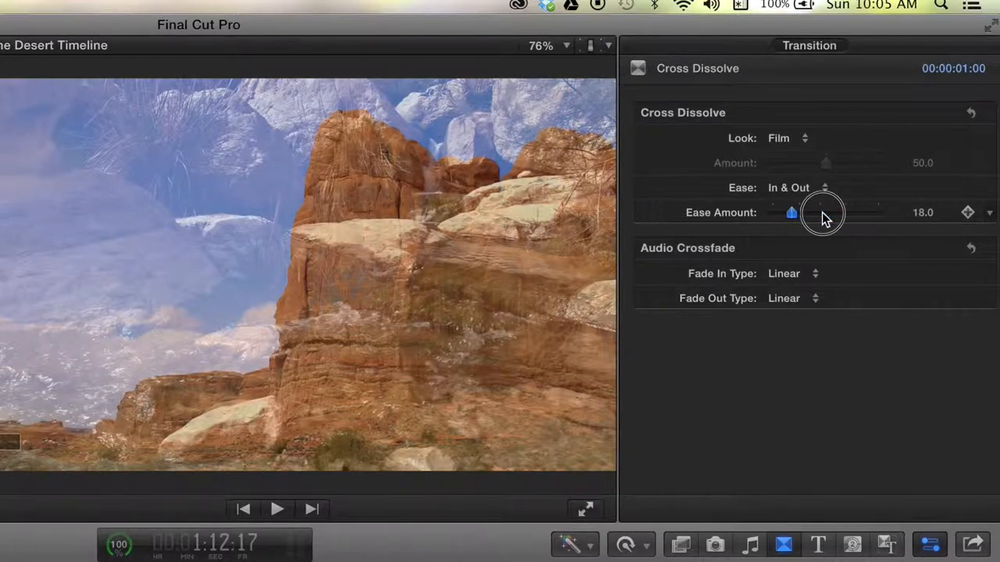
drag(790, 213, 805, 212)
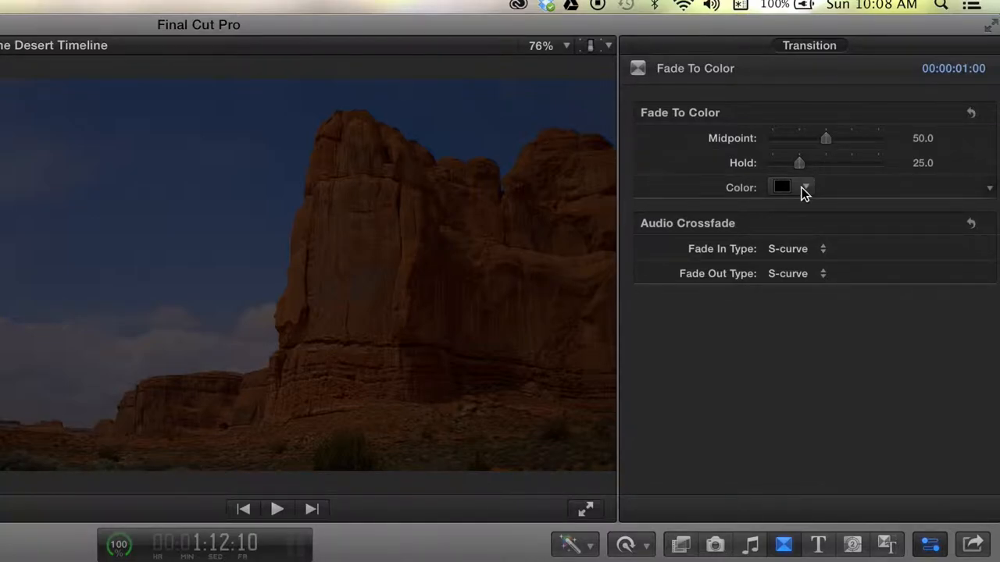
Step: Change the Fade To Color transition's colour from black to red and preview the fade
click(781, 187)
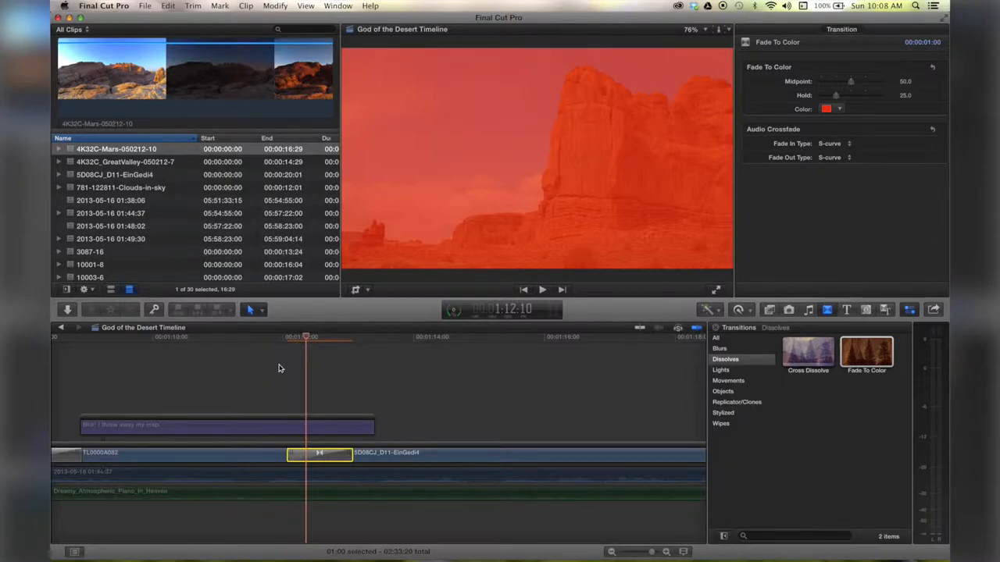
drag(305, 337, 293, 337)
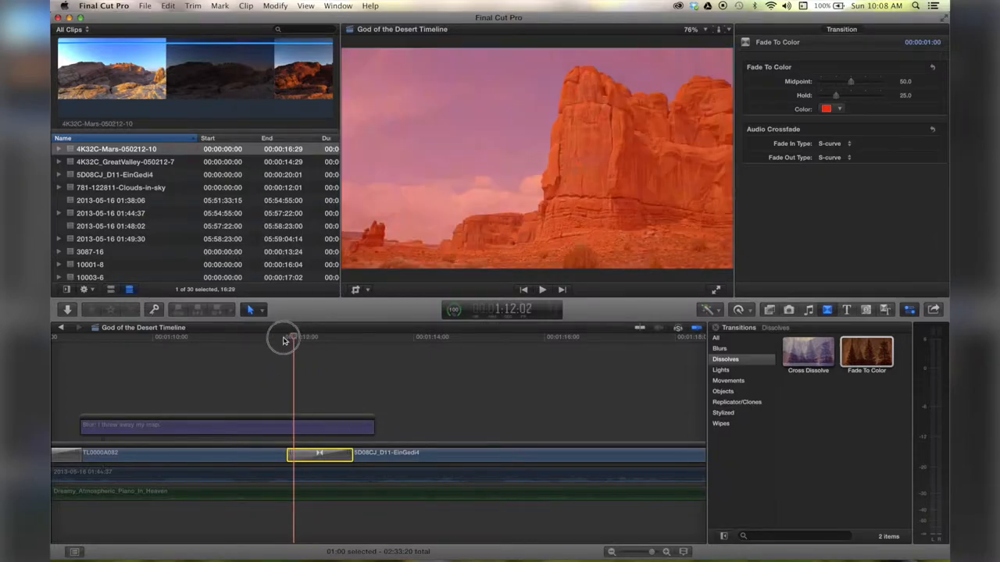